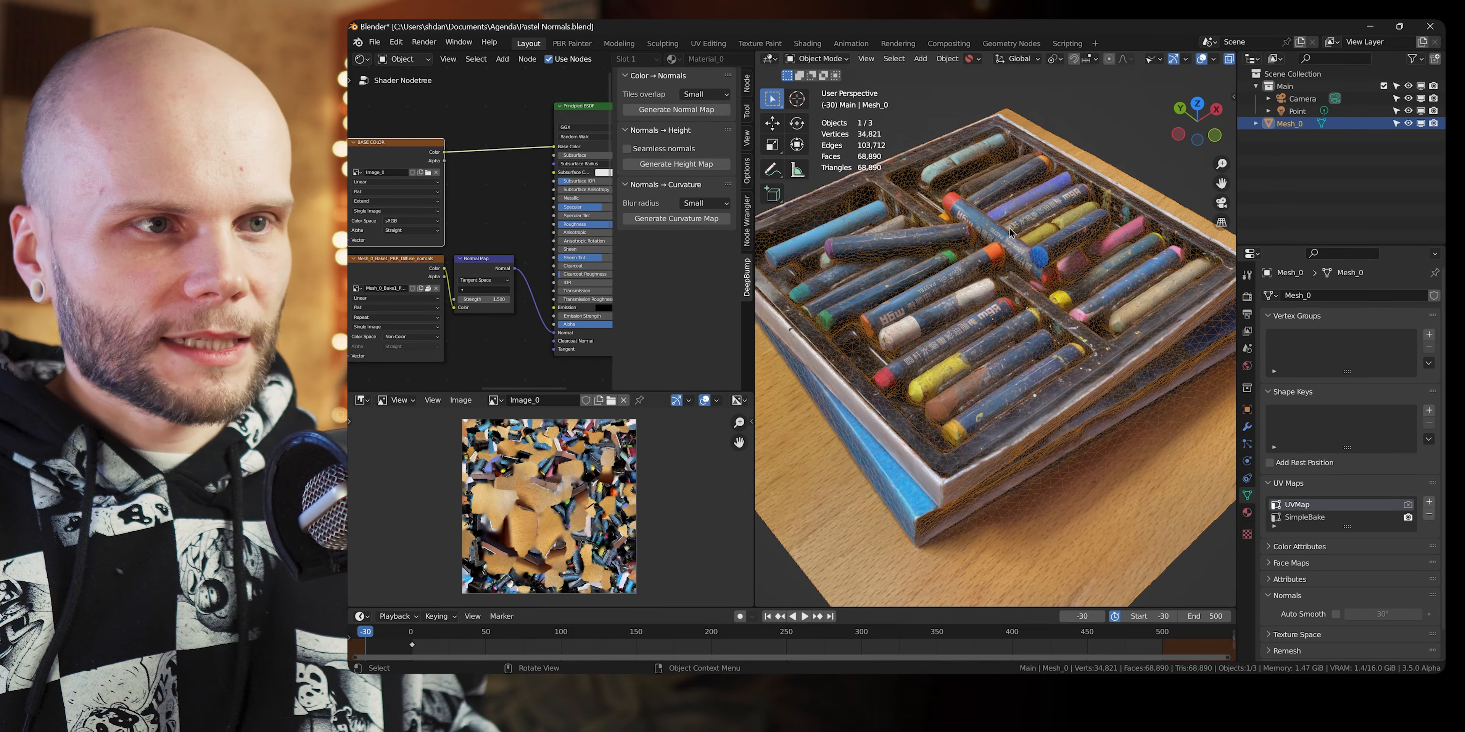
Step: Select the Point light in the Outliner and look over the textured box
left_click(383, 141)
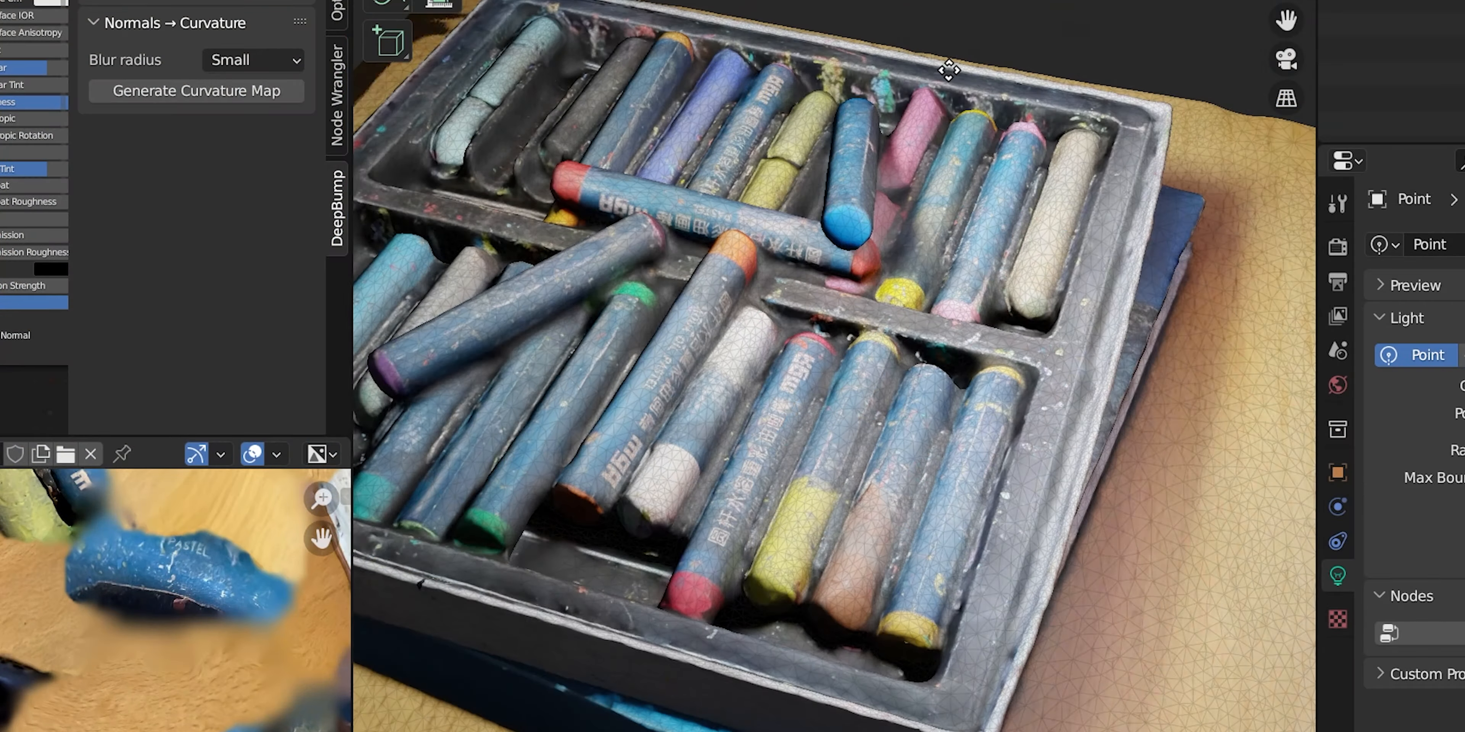
left_click_drag(946, 69, 670, 75)
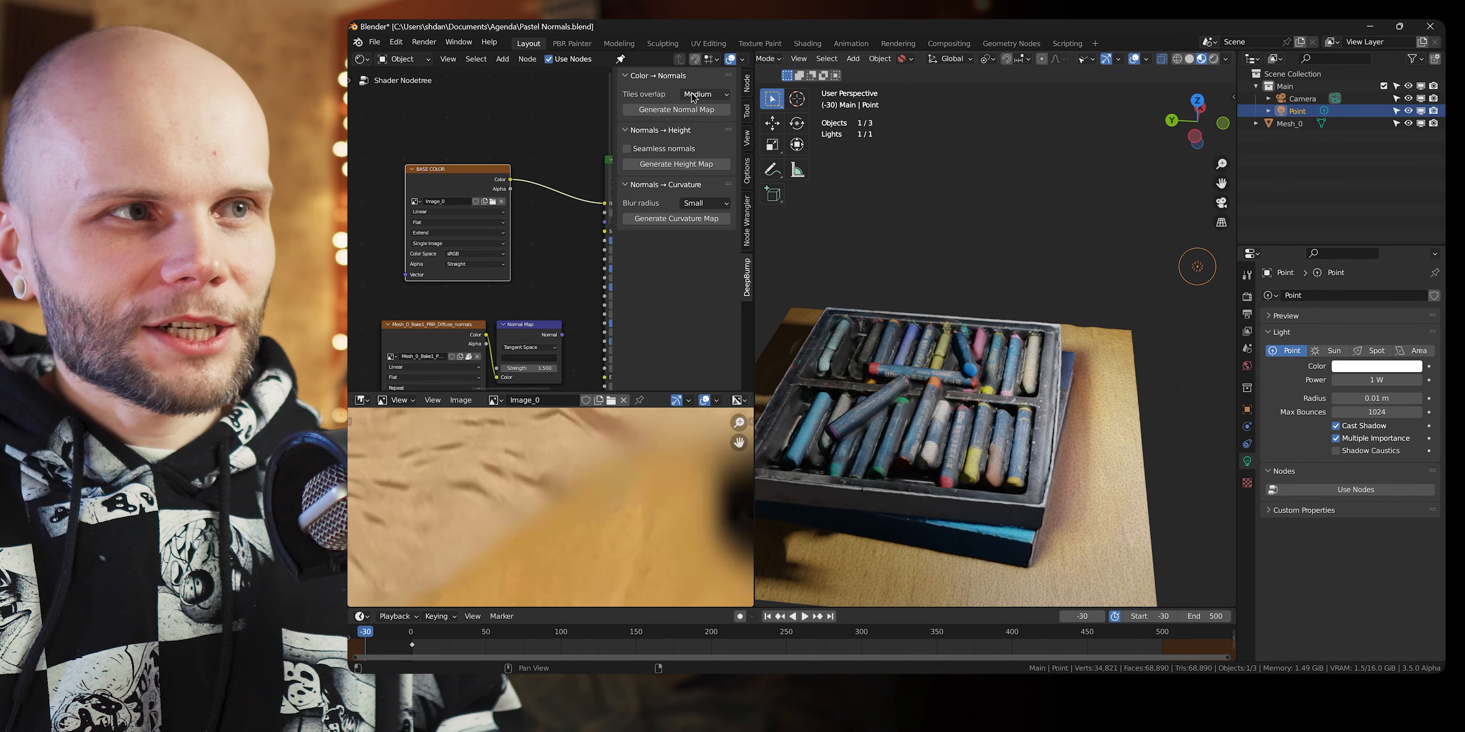
left_click(704, 93)
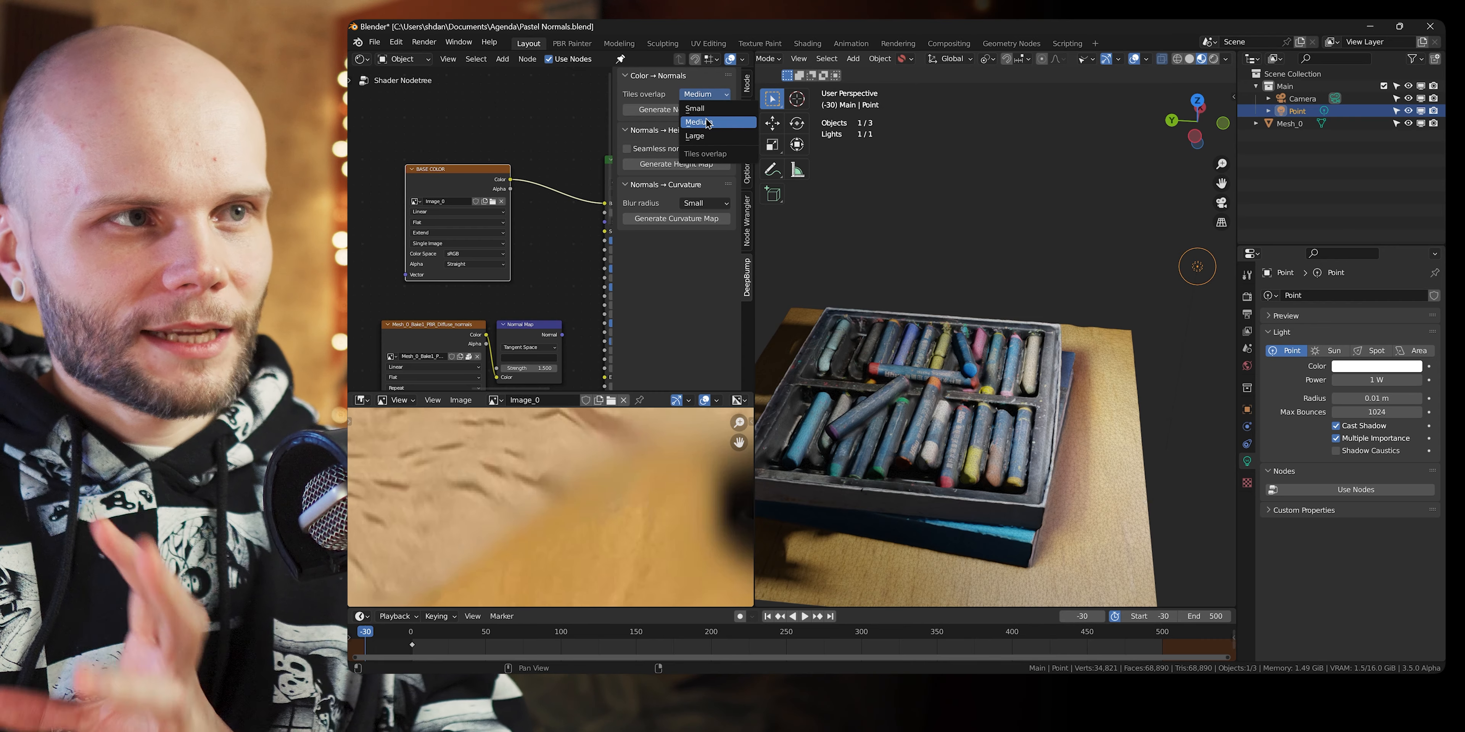
left_click(695, 121)
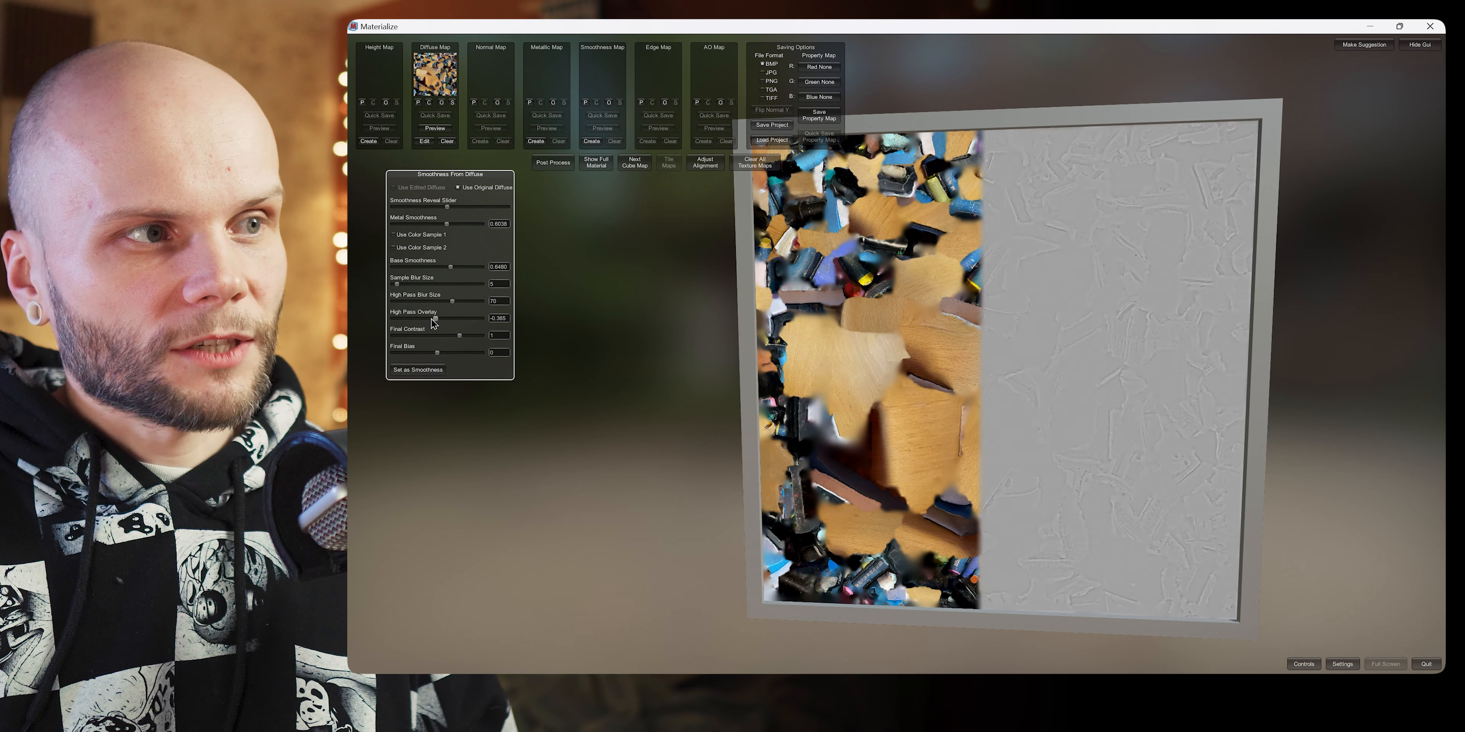
Step: Raise the smoothness map's High Pass Overlay and Final Contrast and enable Use Color Sample 1 and 2
left_click_drag(437, 323, 453, 324)
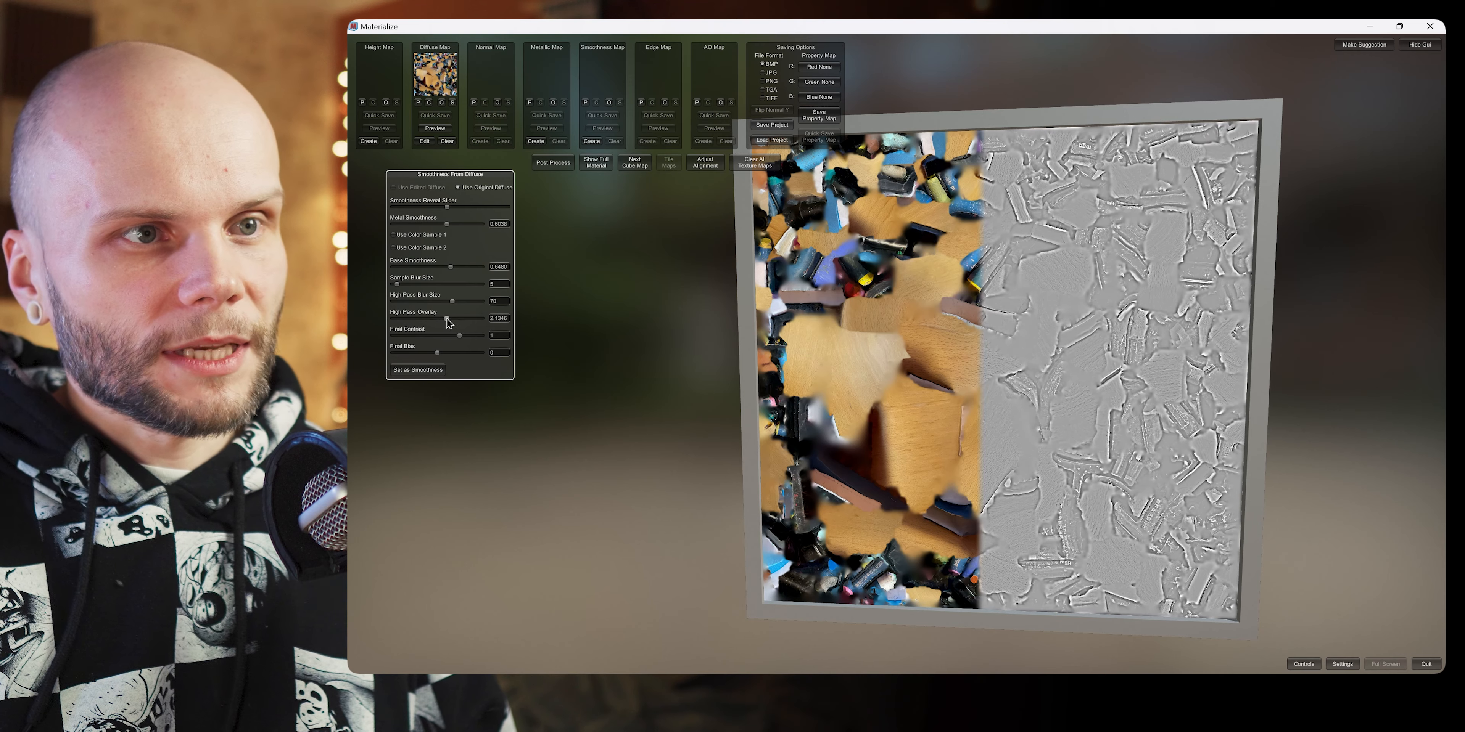
left_click_drag(453, 334, 475, 333)
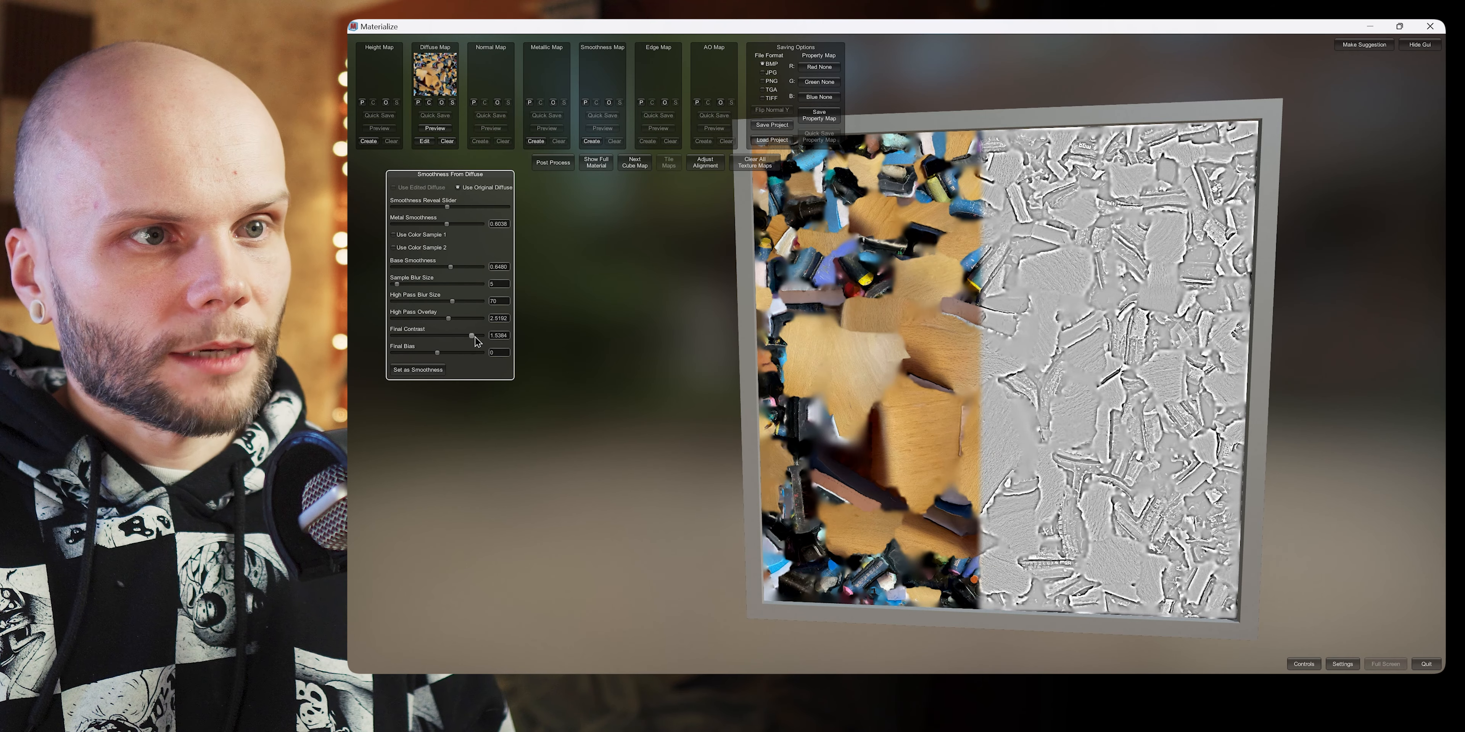
left_click(394, 234)
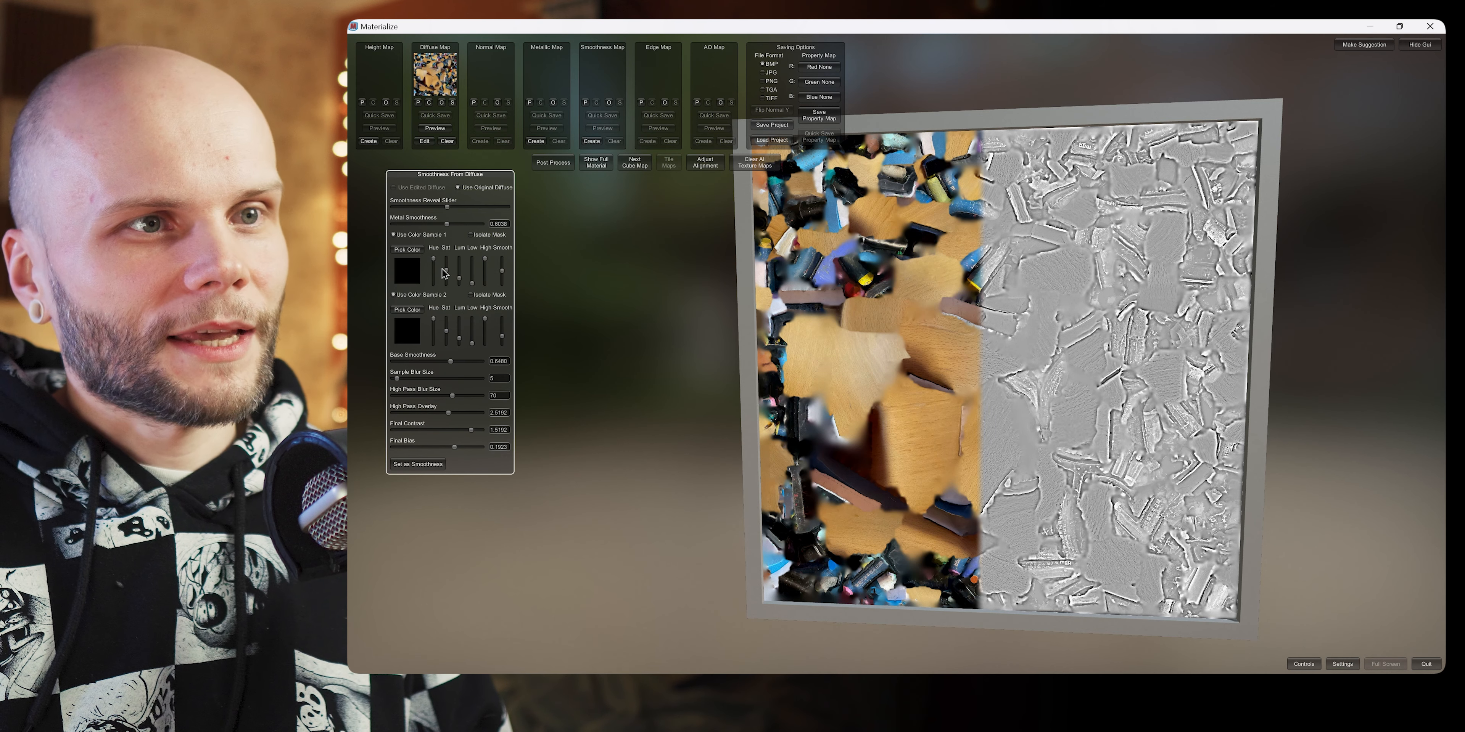
left_click(457, 187)
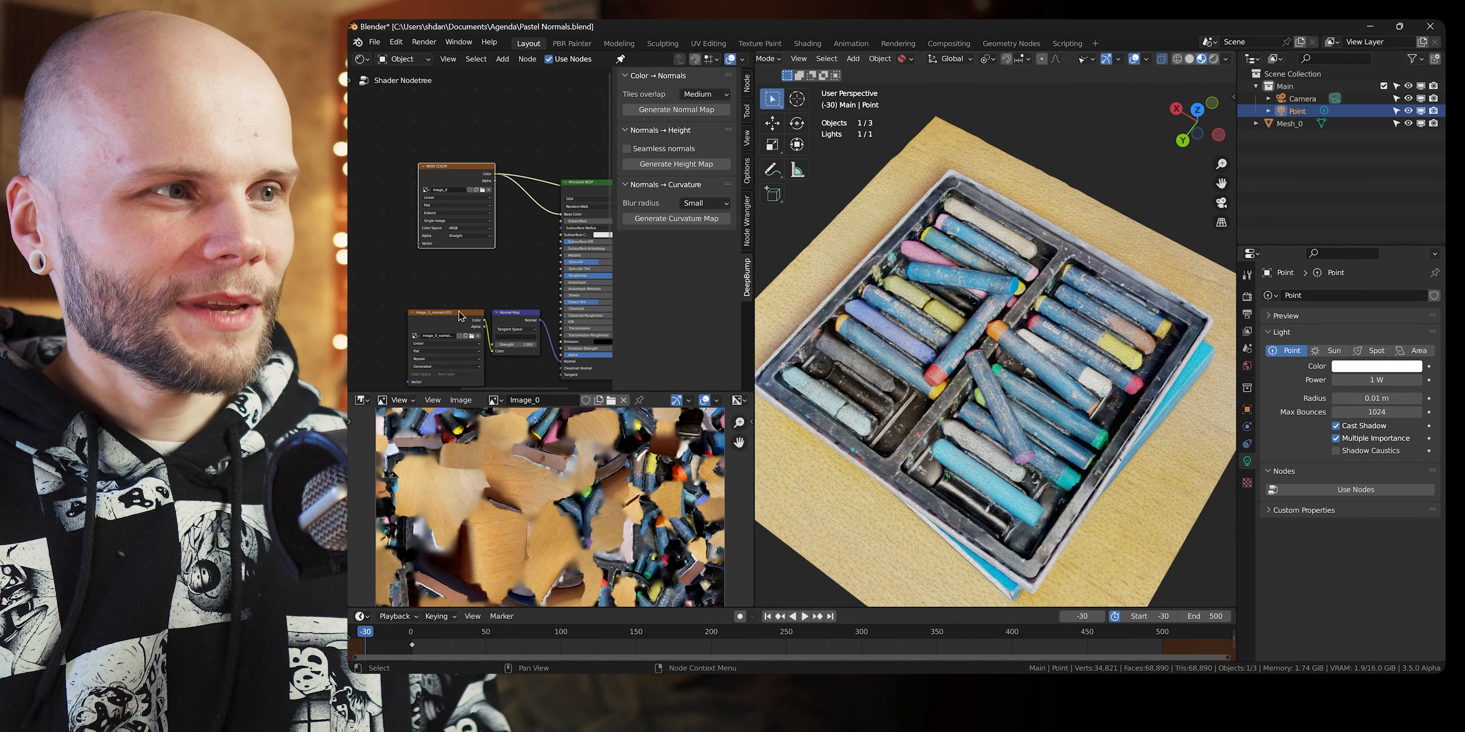
Step: Generate the Image_0_normals normal map from the diffuse texture with DeepBump
left_click(675, 109)
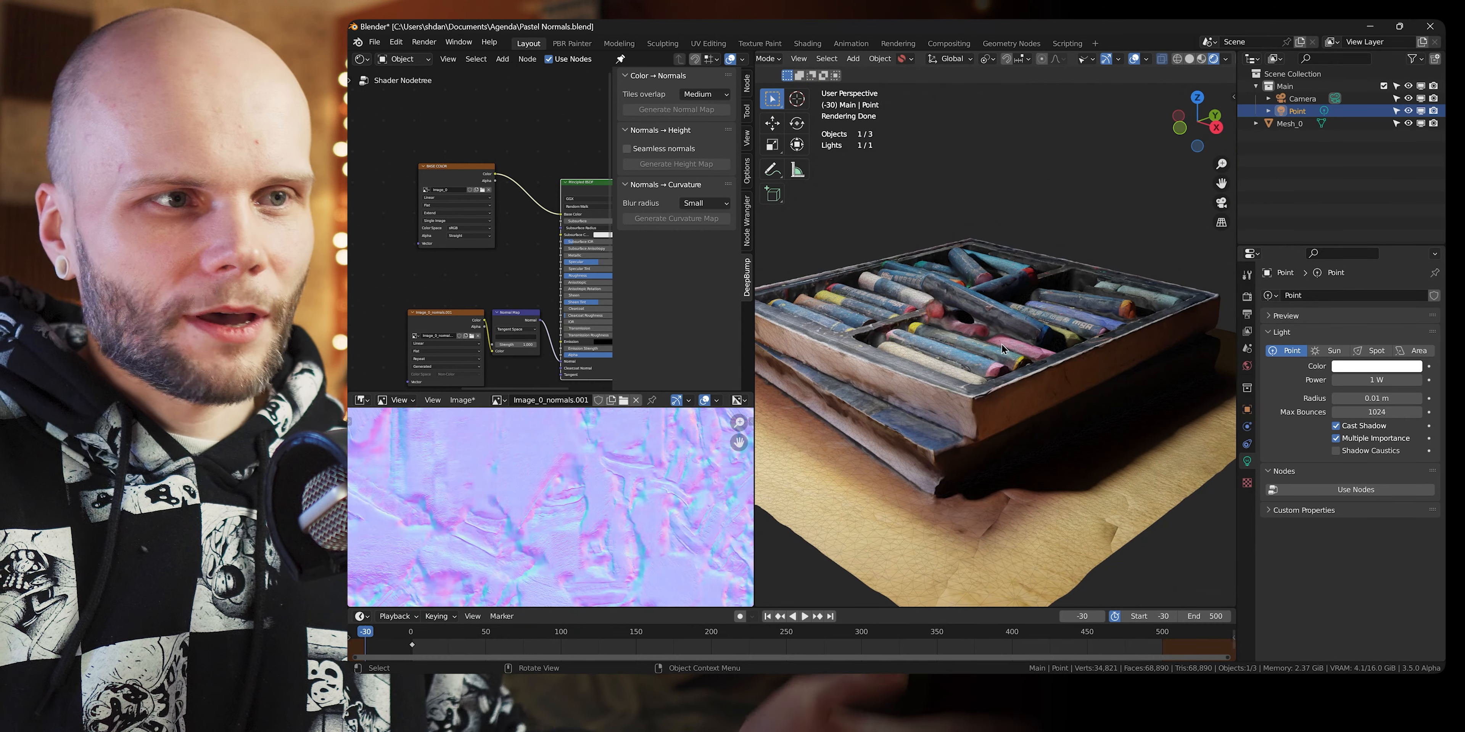
Step: Move the Point light to a new spot above the box and confirm its position
left_click_drag(981, 328, 962, 290)
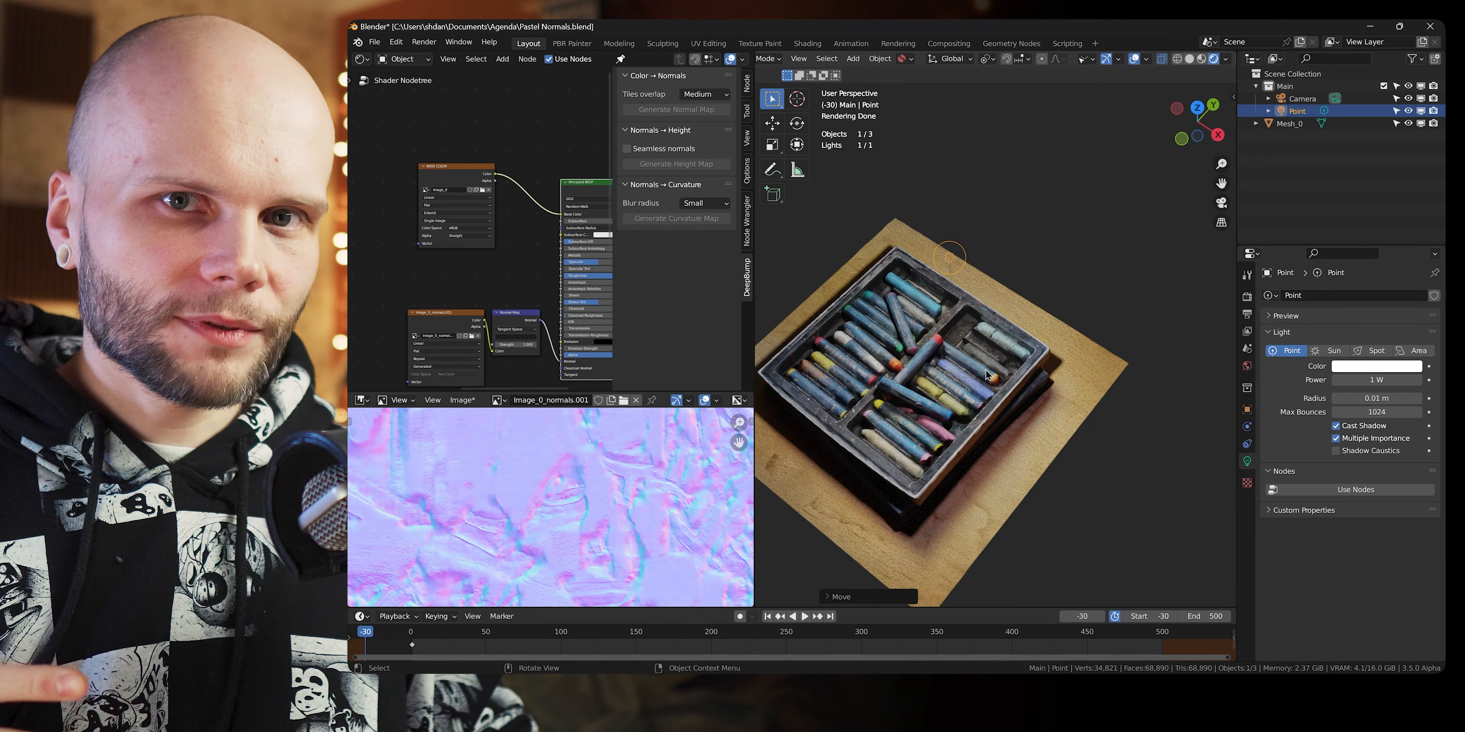
left_click(708, 43)
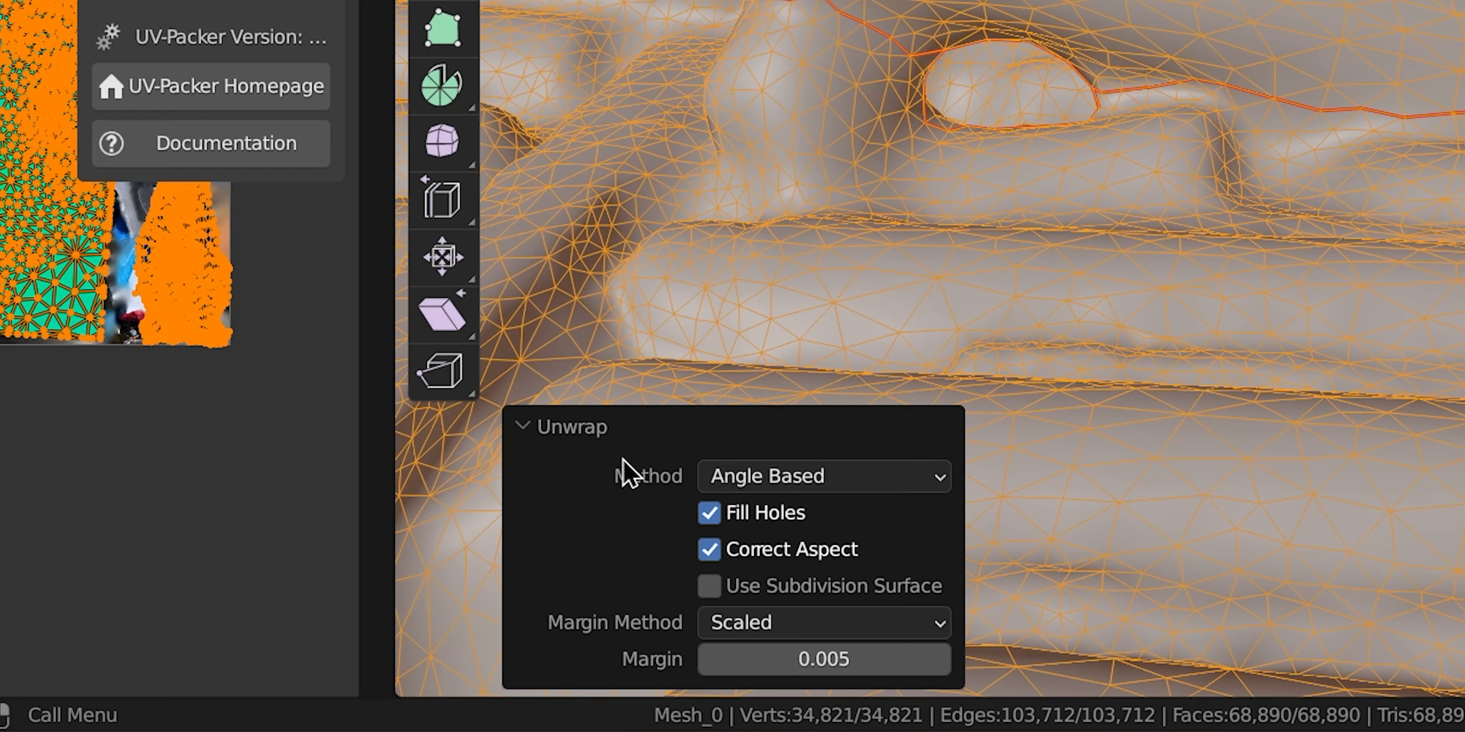
Step: Unwrap the box mesh angle-based with Fill Holes, Correct Aspect and 0.005 margin
left_click(823, 476)
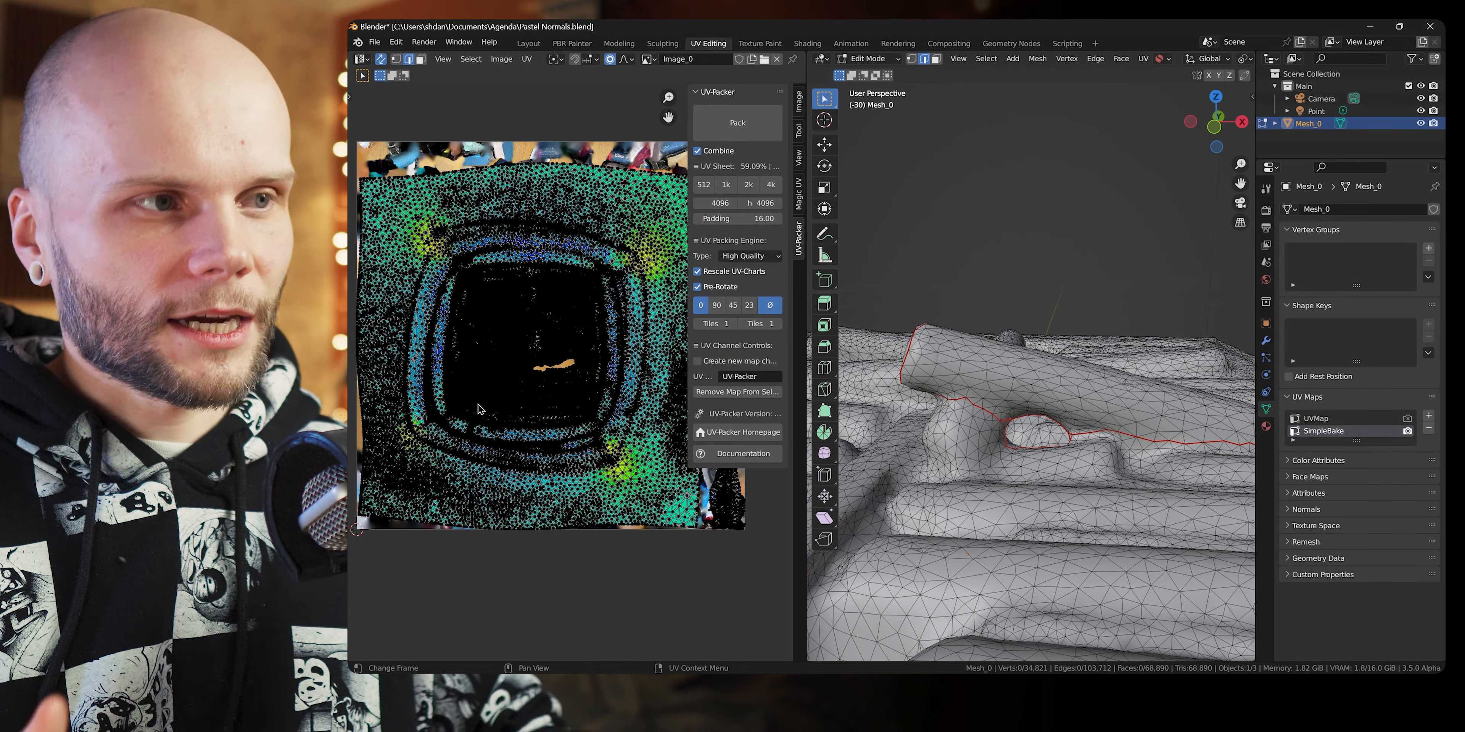
left_click(527, 43)
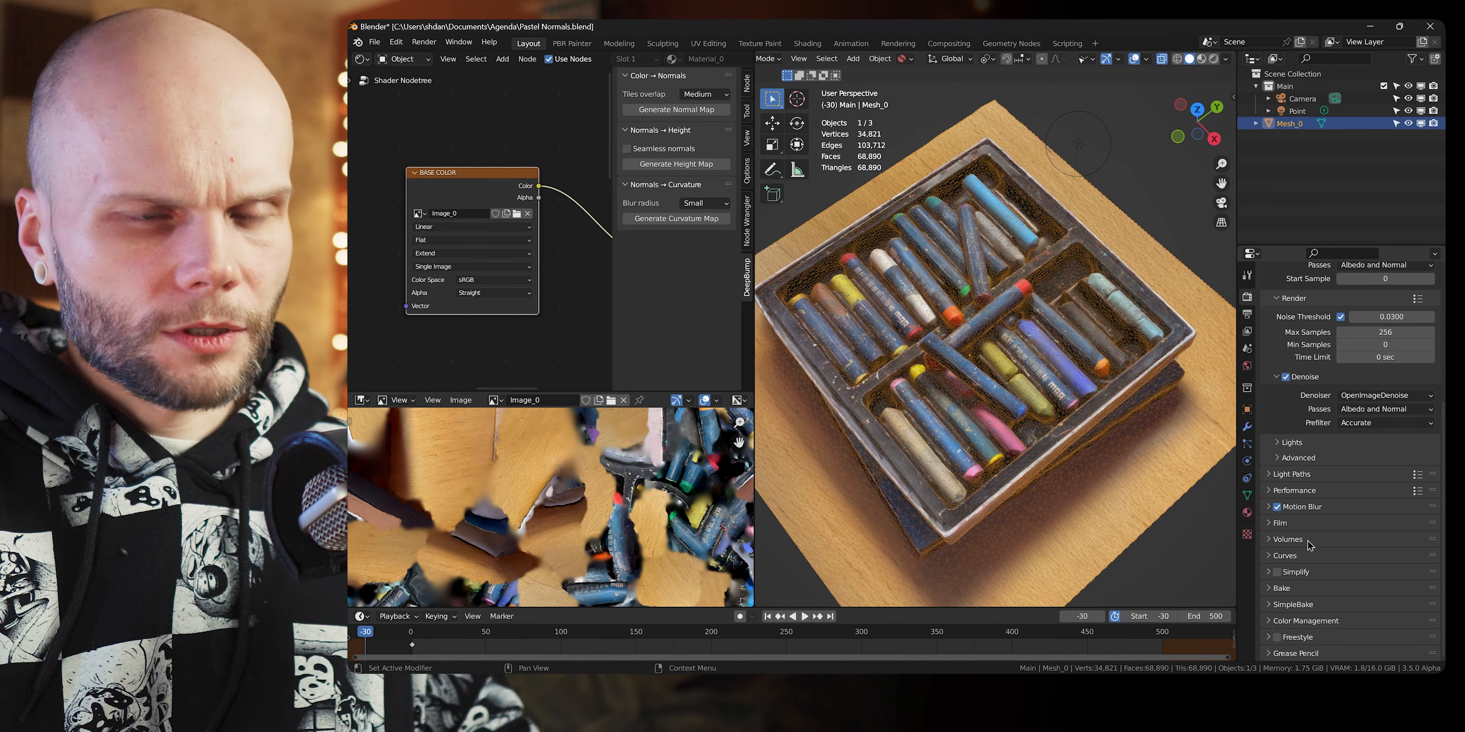
mouse_move(1306, 546)
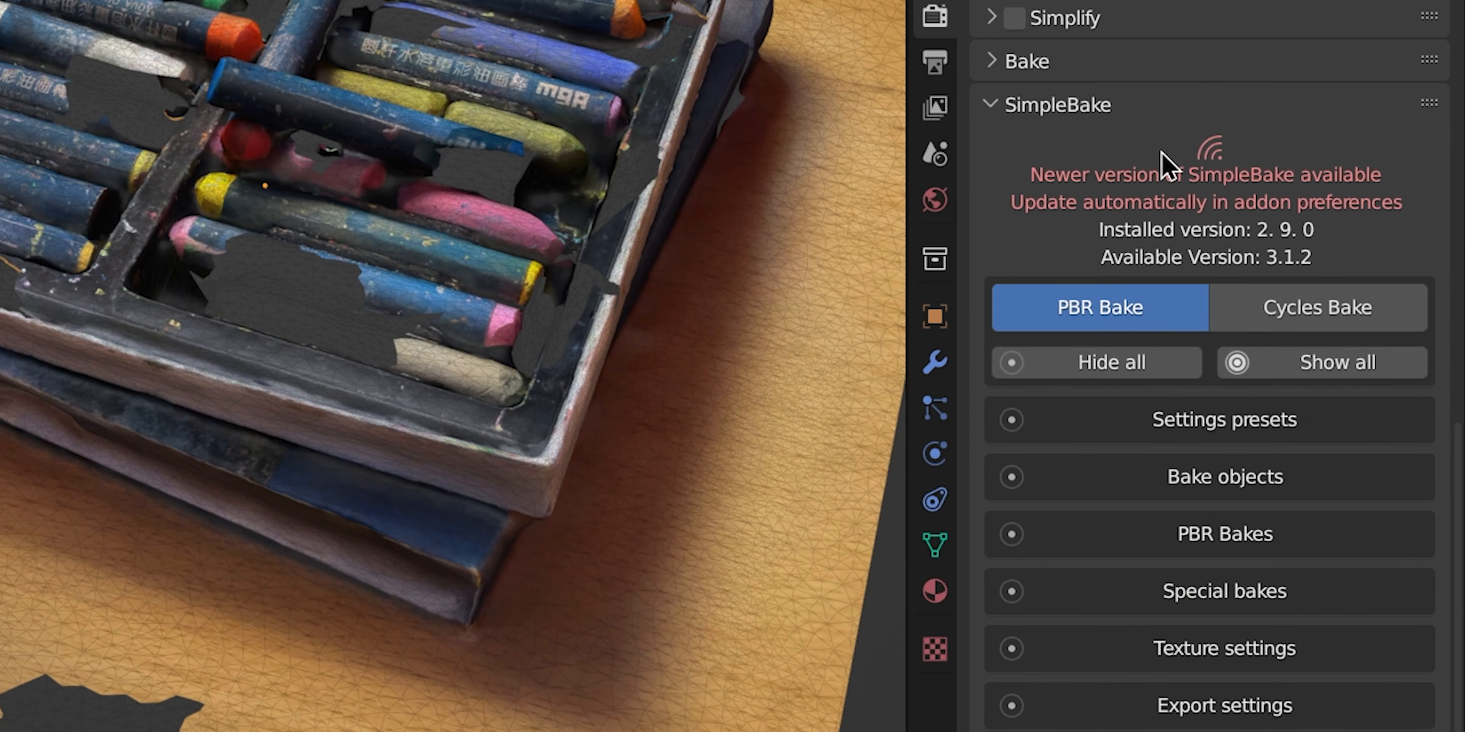
mouse_move(1177, 192)
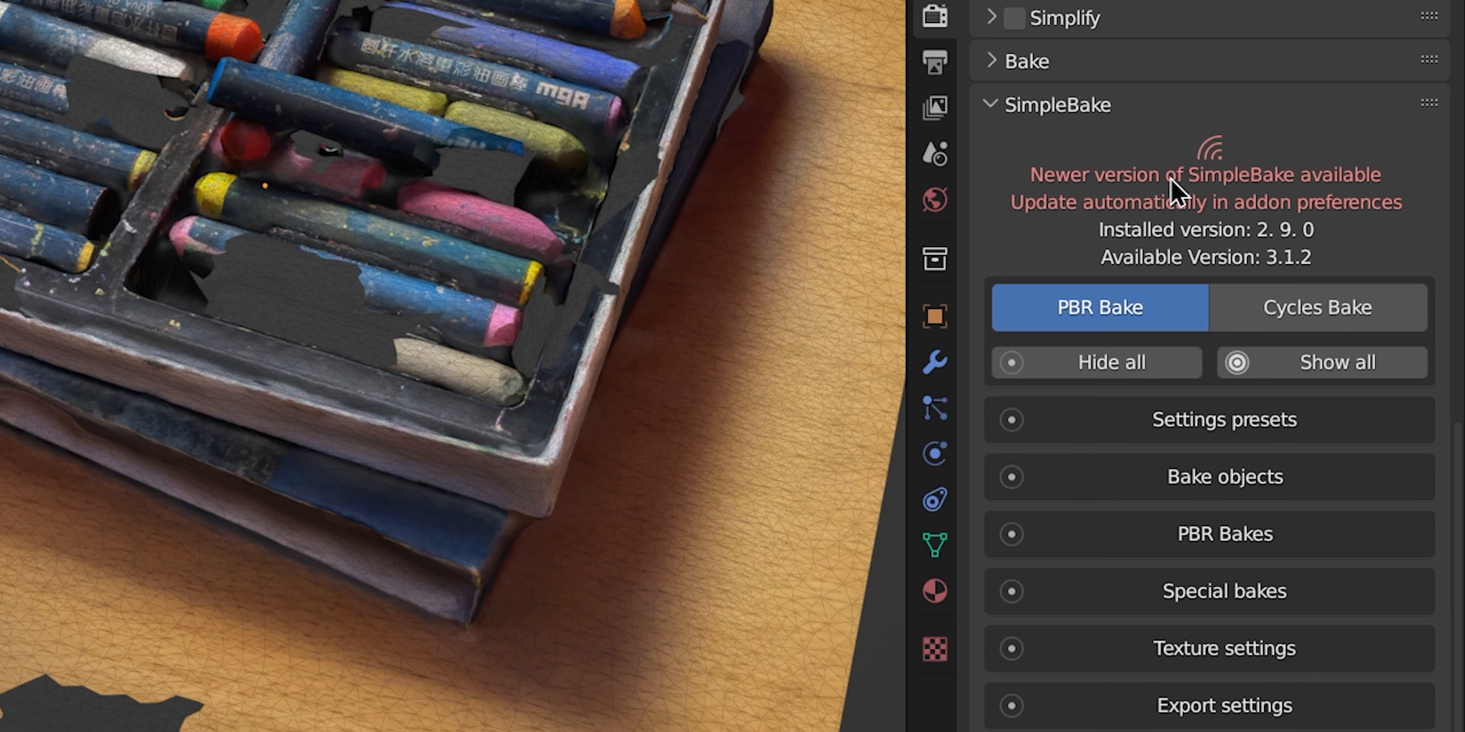
Step: Activate the SimpleBake UV map and set the bake to prefer existing SimpleBake UV maps
scroll("down", 3)
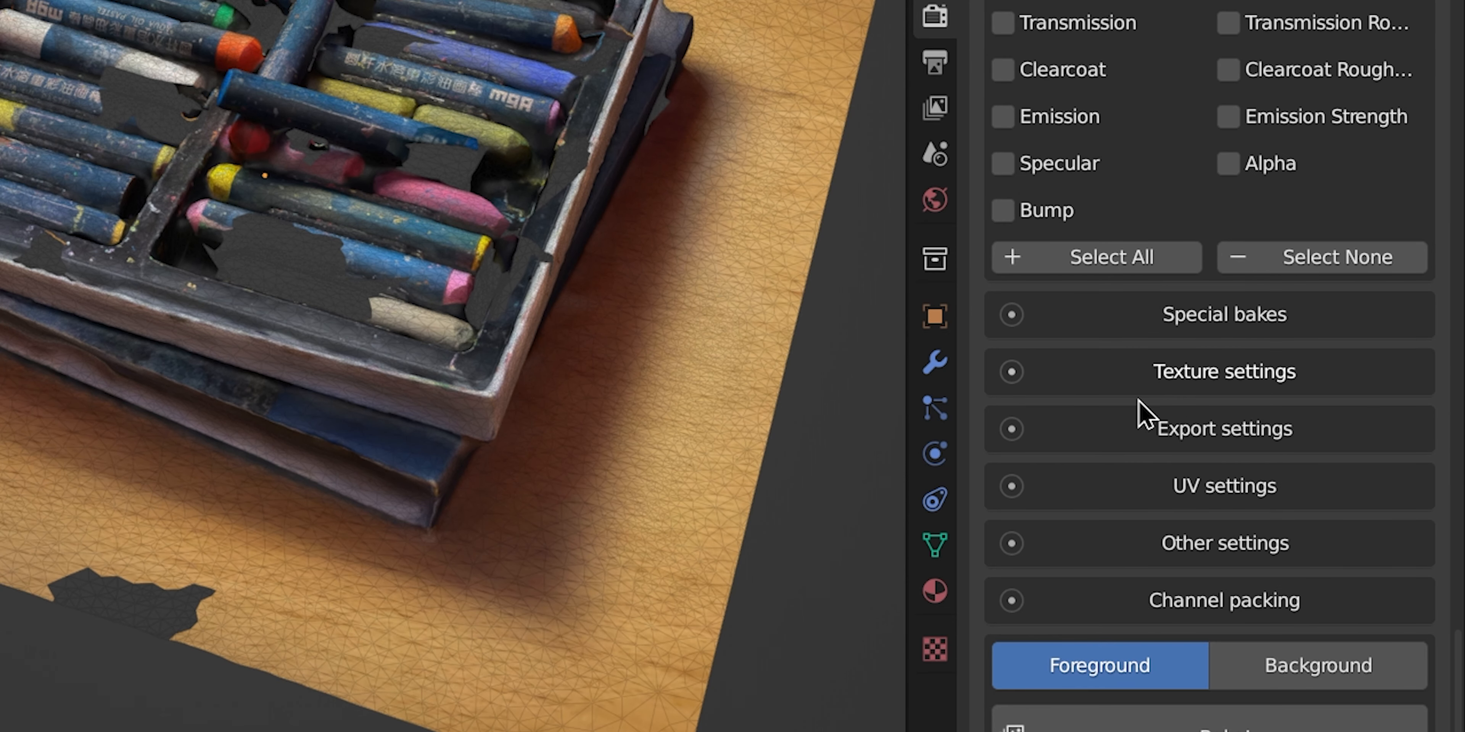
left_click(934, 546)
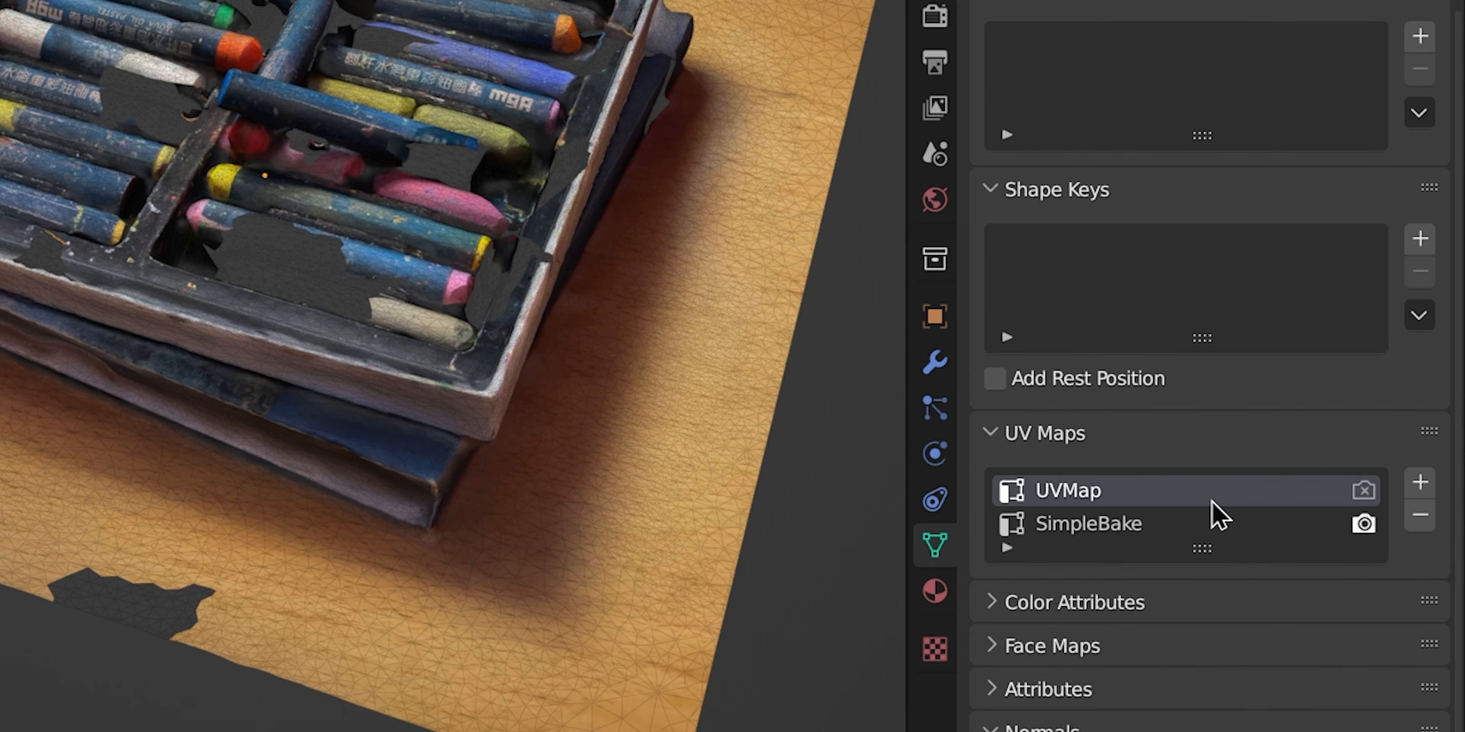
left_click(1089, 524)
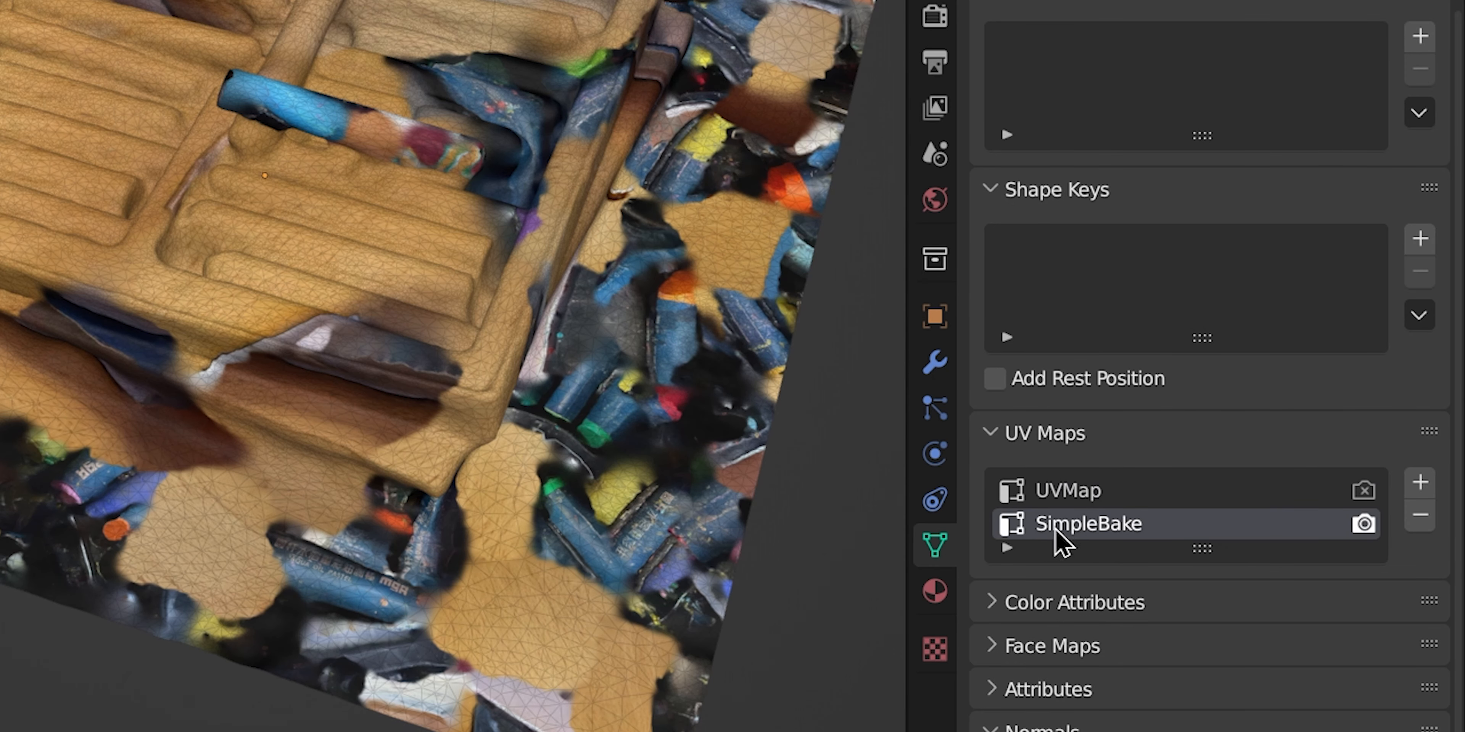
left_click(934, 16)
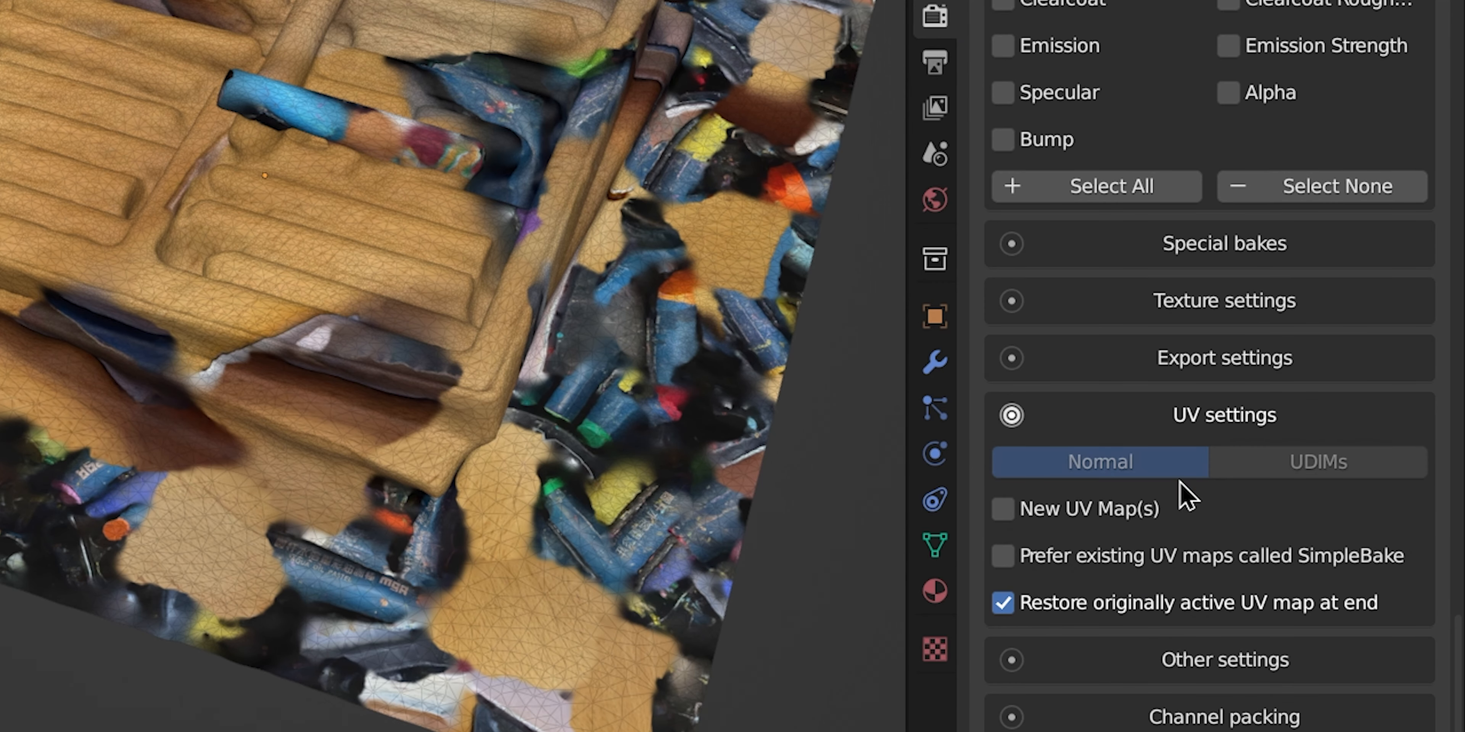
left_click(1003, 510)
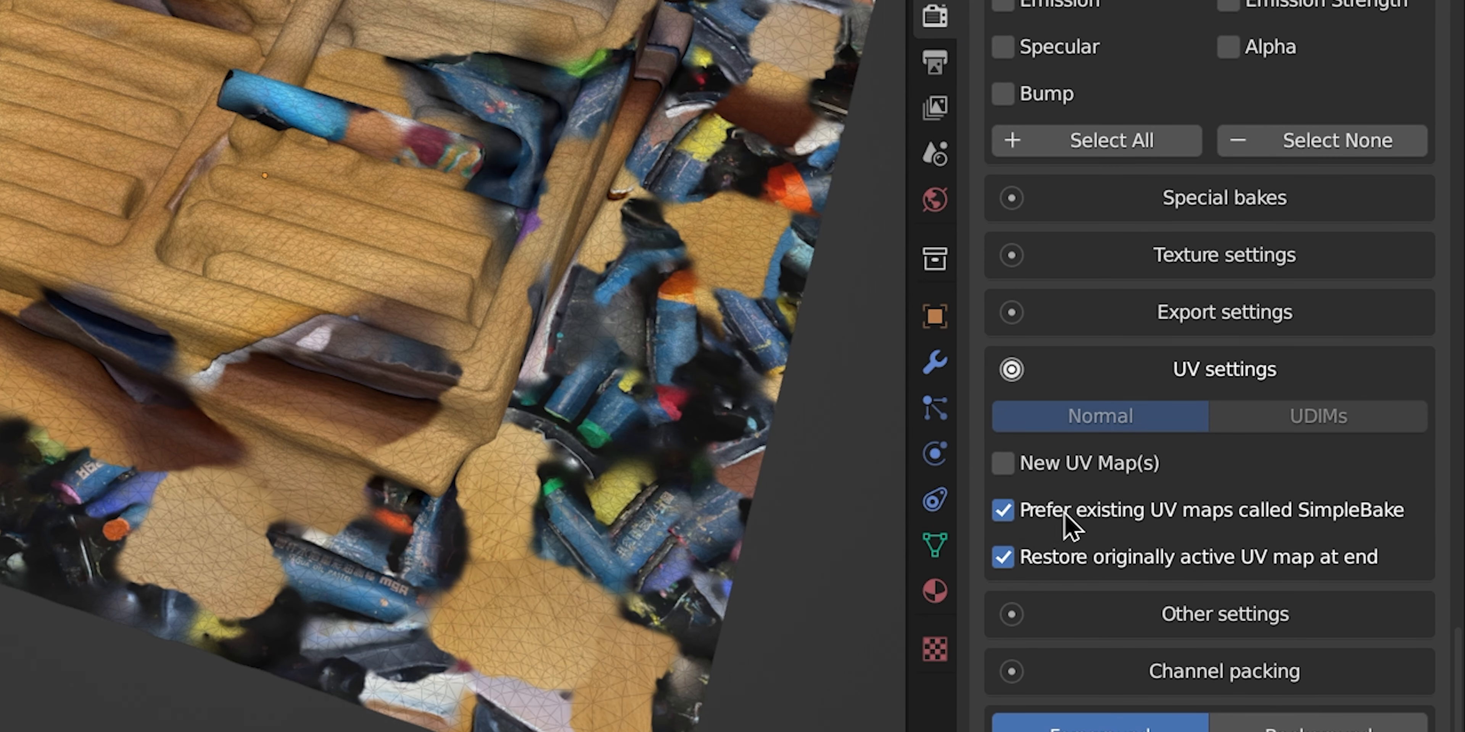
mouse_move(1302, 533)
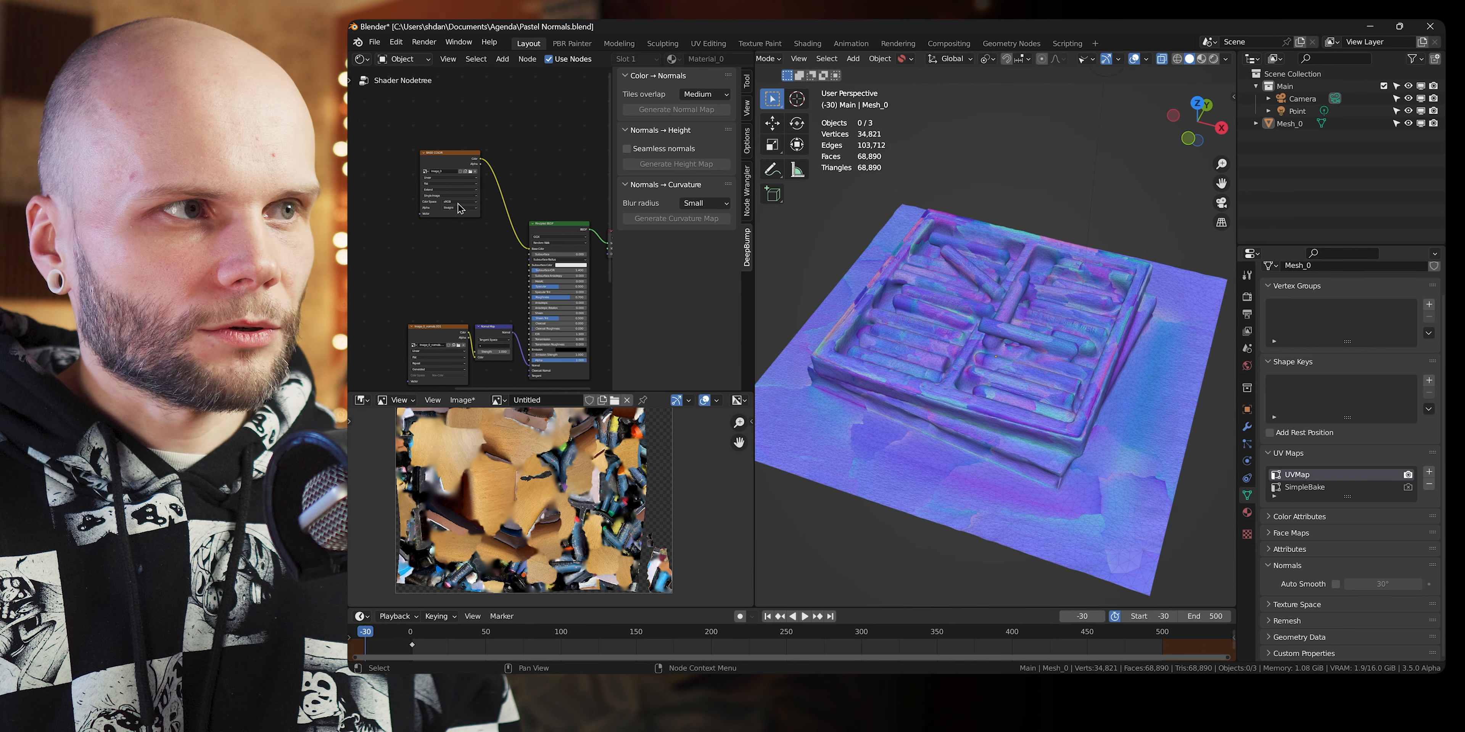
Step: Bring the SimpleBake settings into view to bake Mesh_0's diffuse texture
left_click(674, 109)
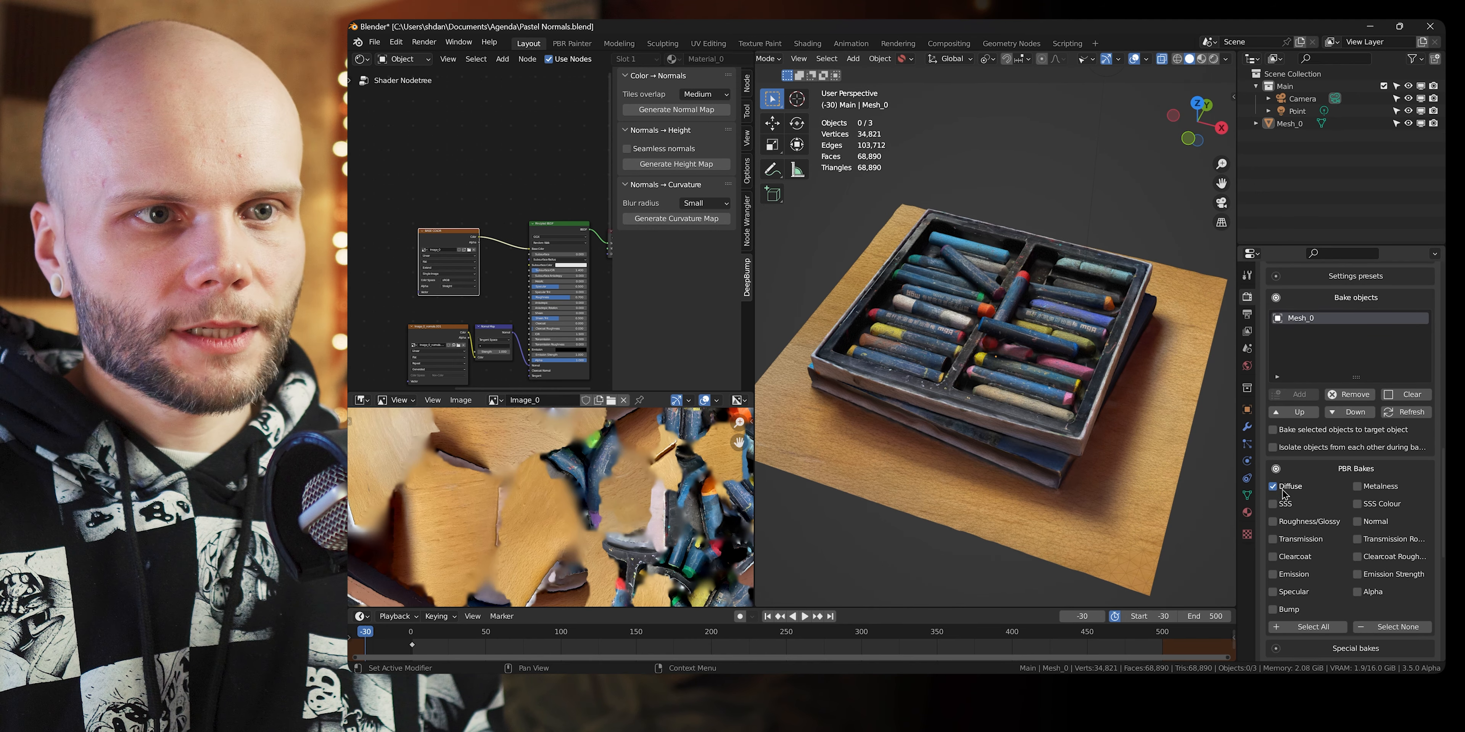
scroll("down", 3)
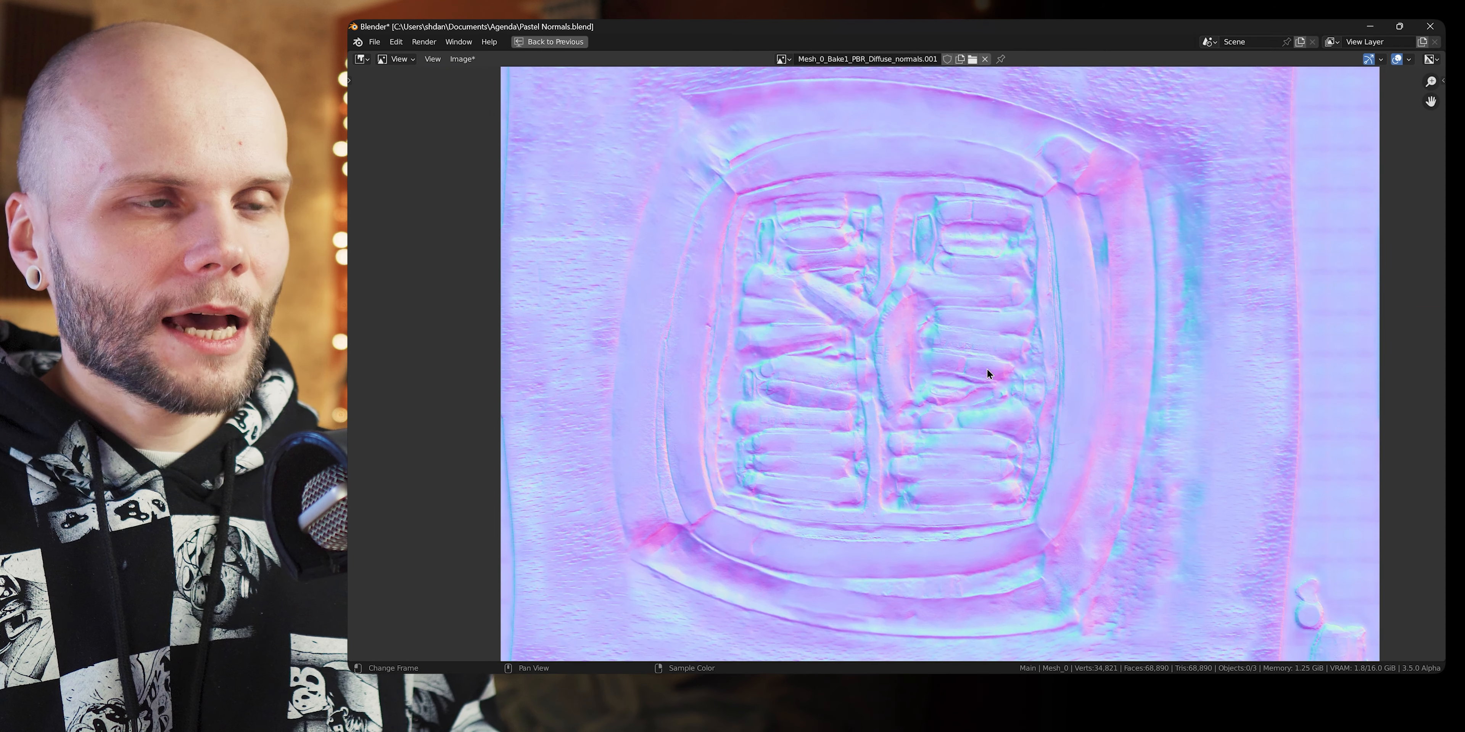
mouse_move(1016, 498)
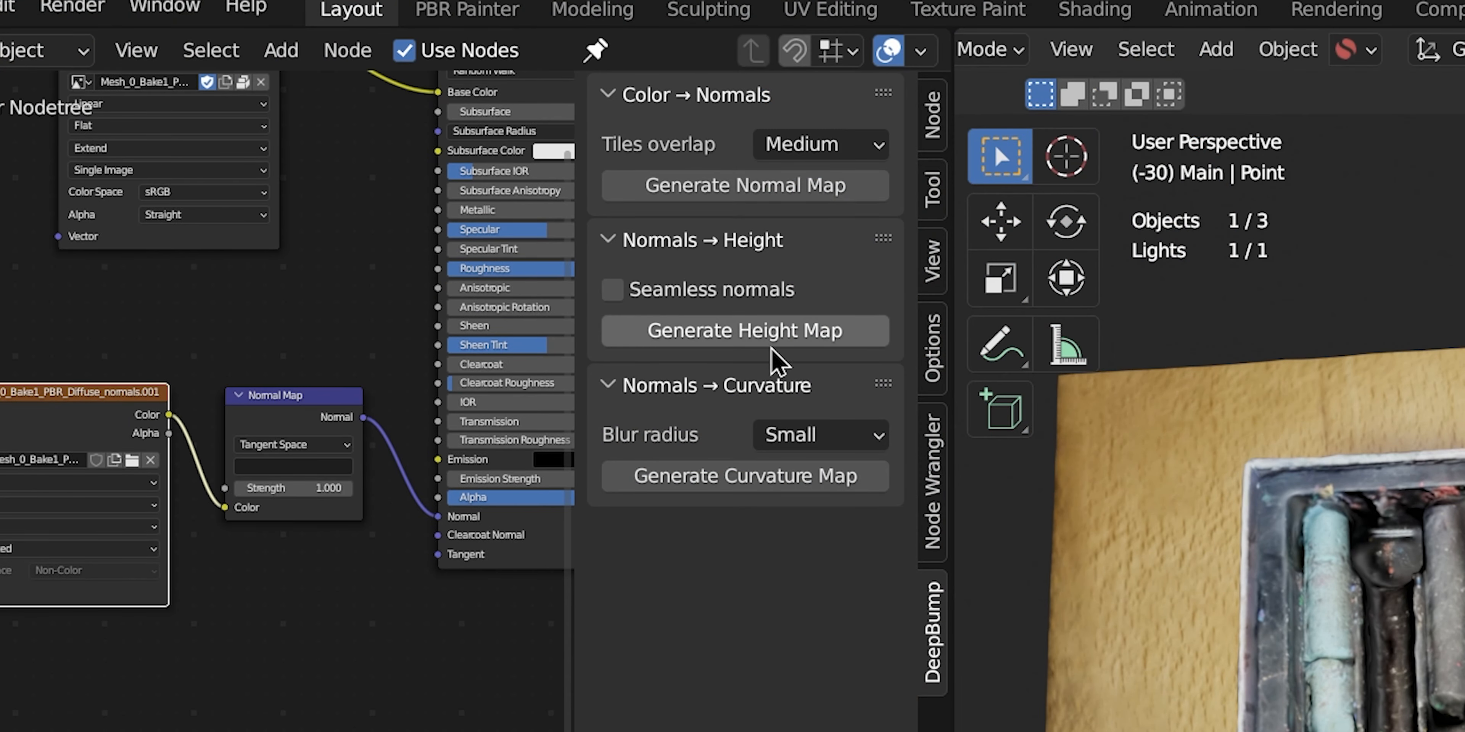
mouse_move(807, 500)
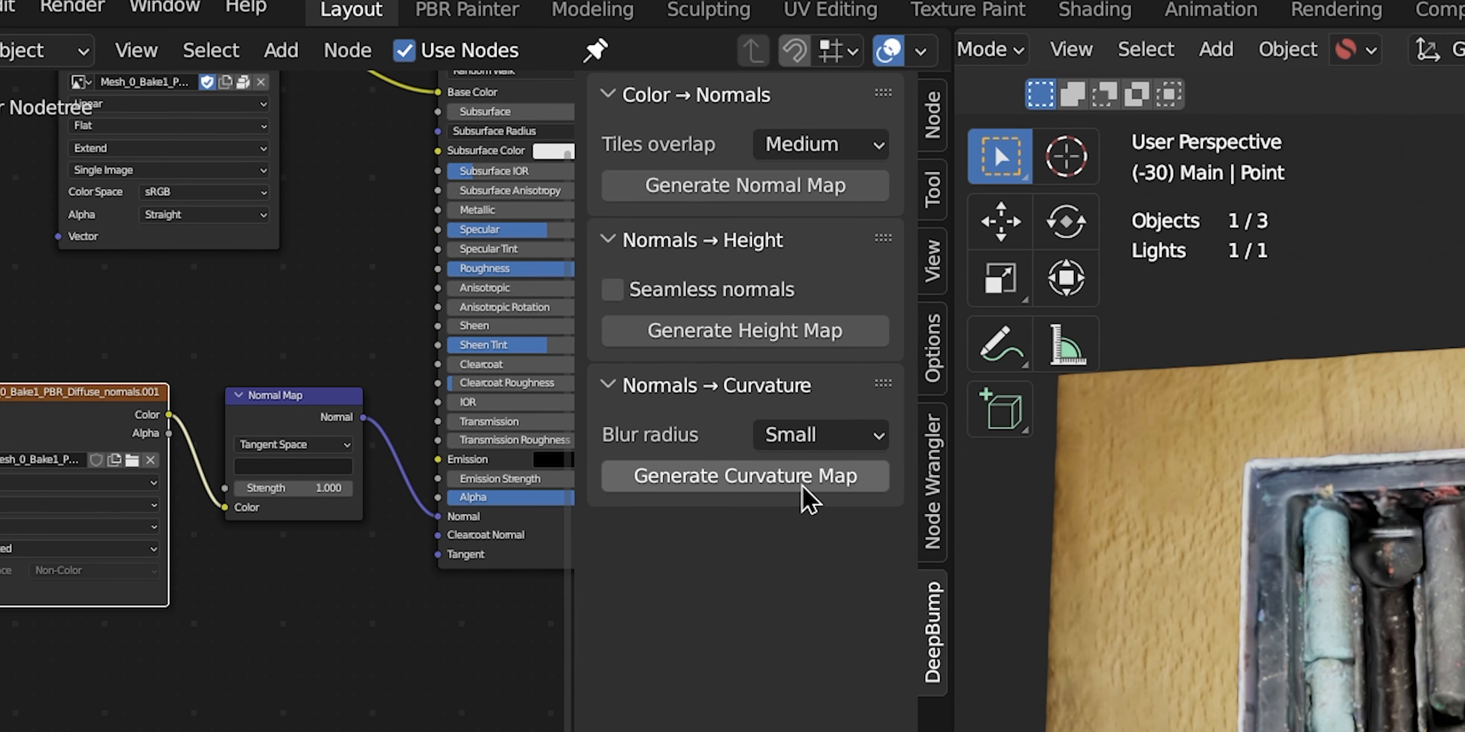
mouse_move(807, 499)
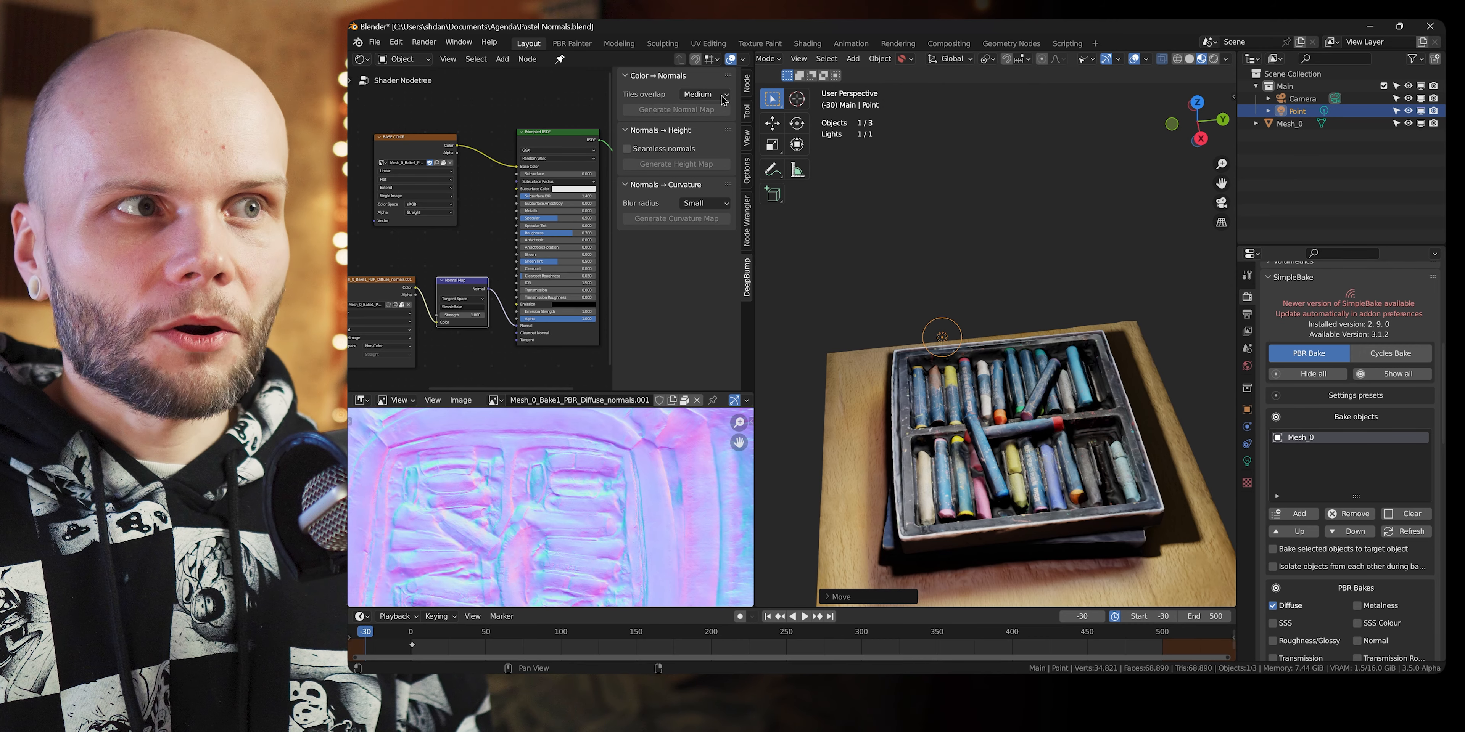
mouse_move(700, 173)
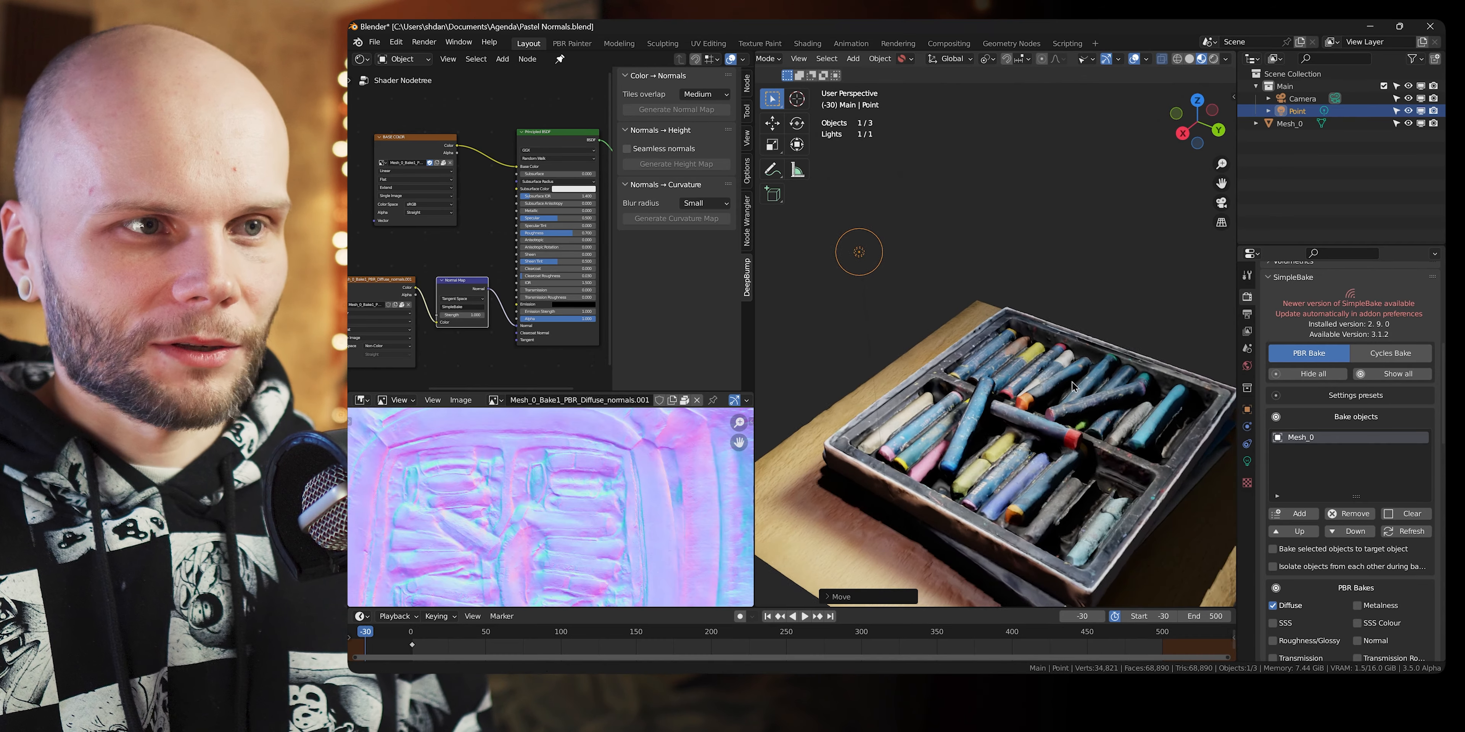
Step: Drag the Point light farther back and higher to cast low-angle light across the box
left_click_drag(1073, 386, 1177, 279)
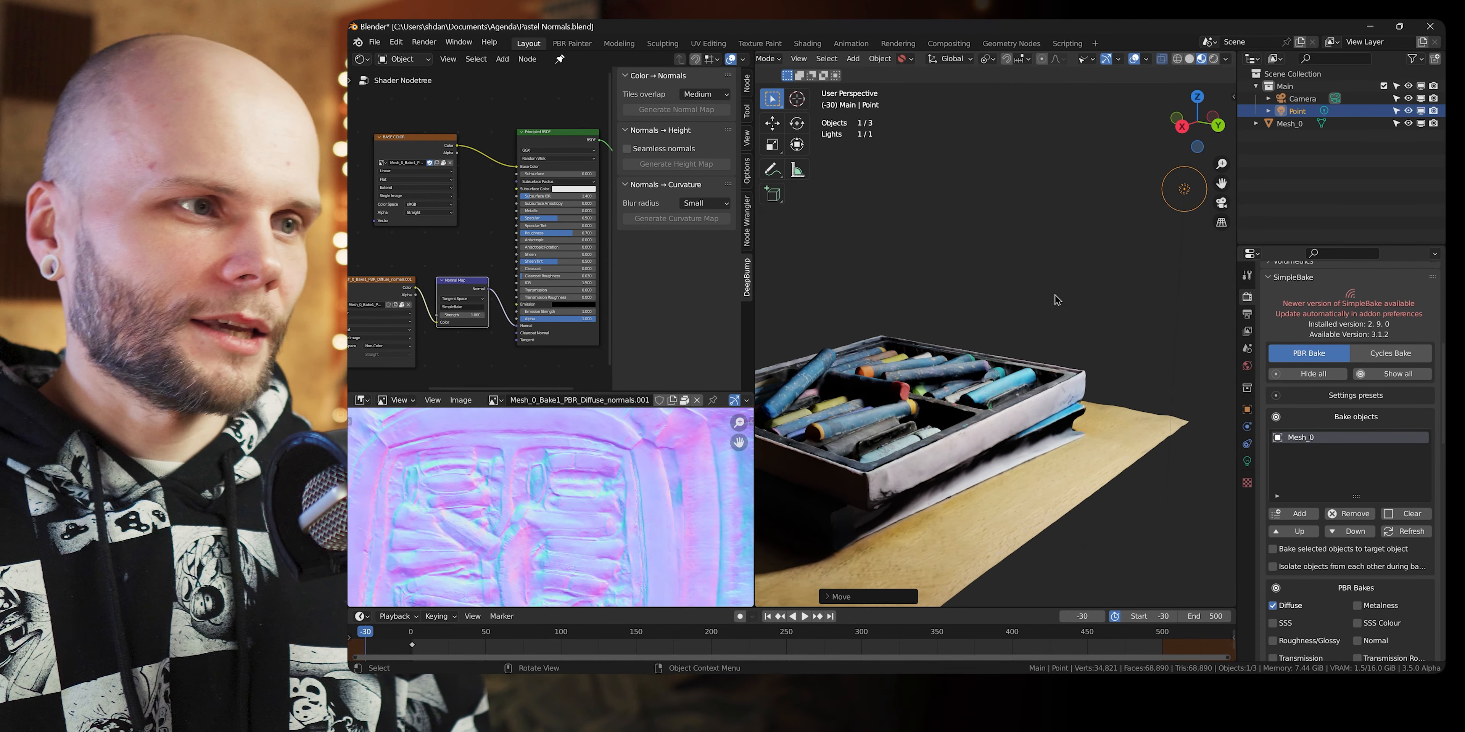
left_click_drag(1056, 300, 1021, 216)
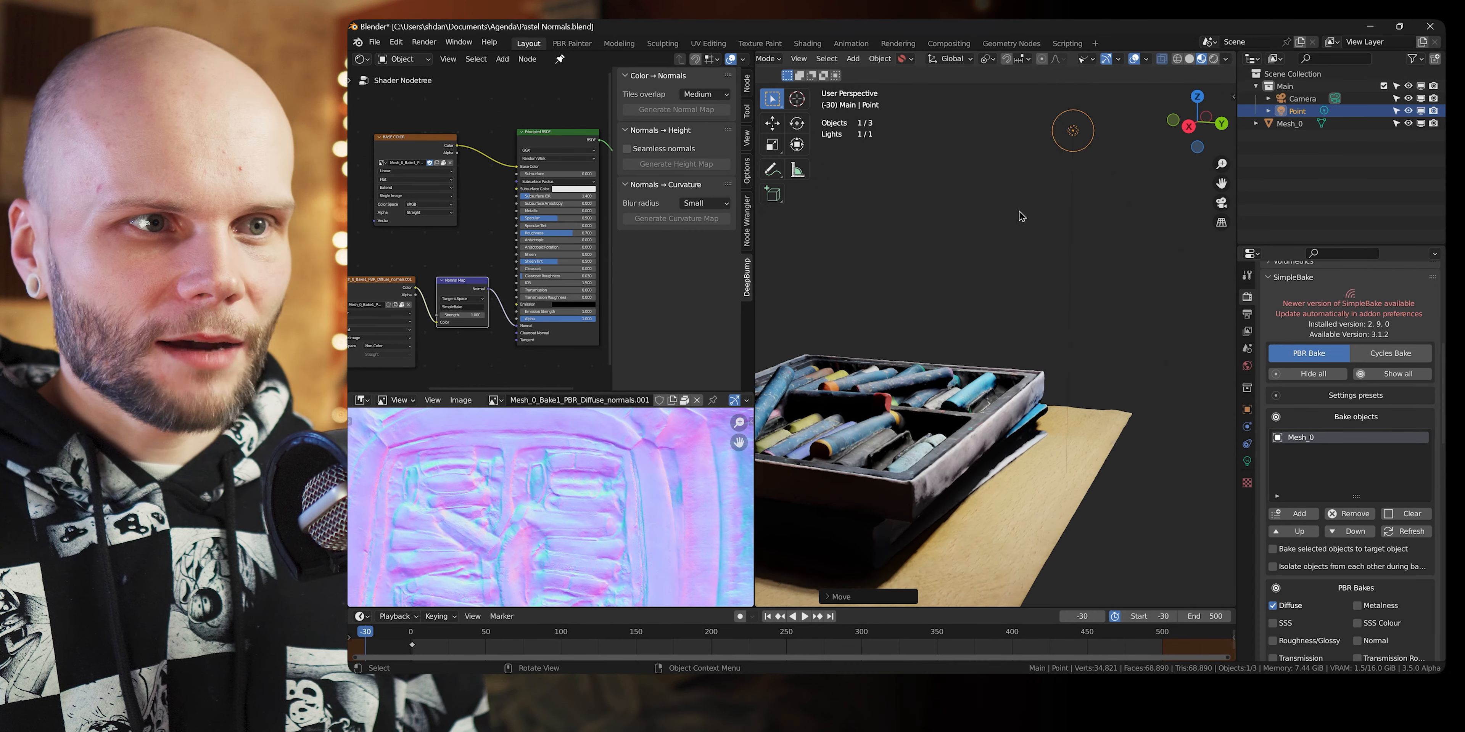